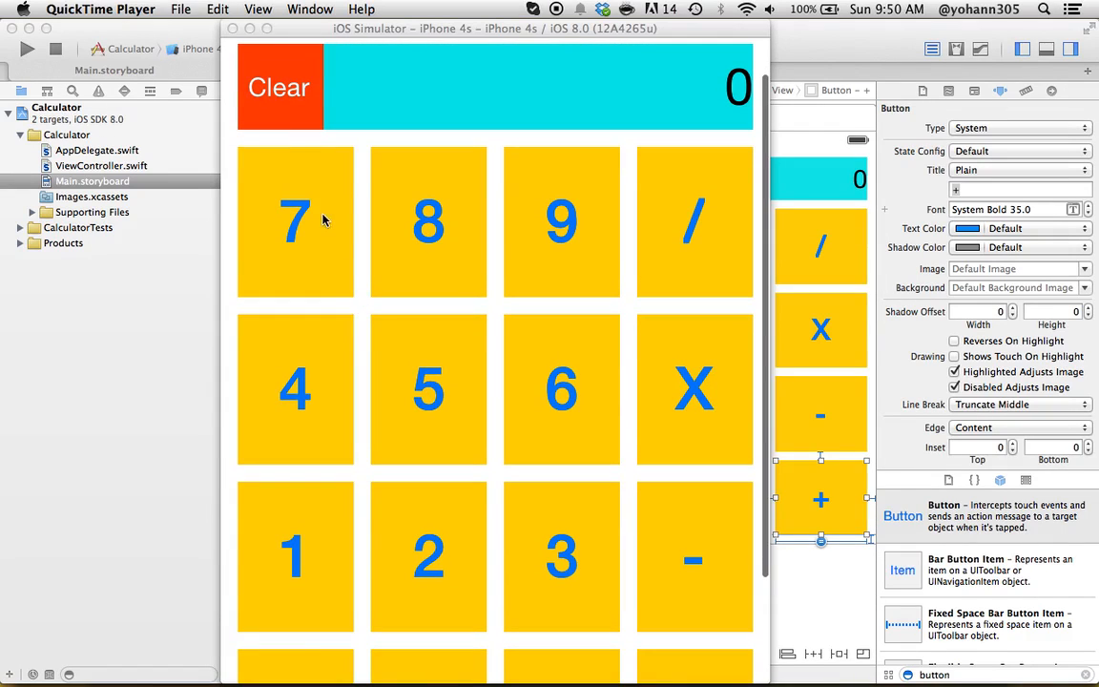
# - Return to the calculator storyboard and select the 0 digit button
pyautogui.scroll(-3)
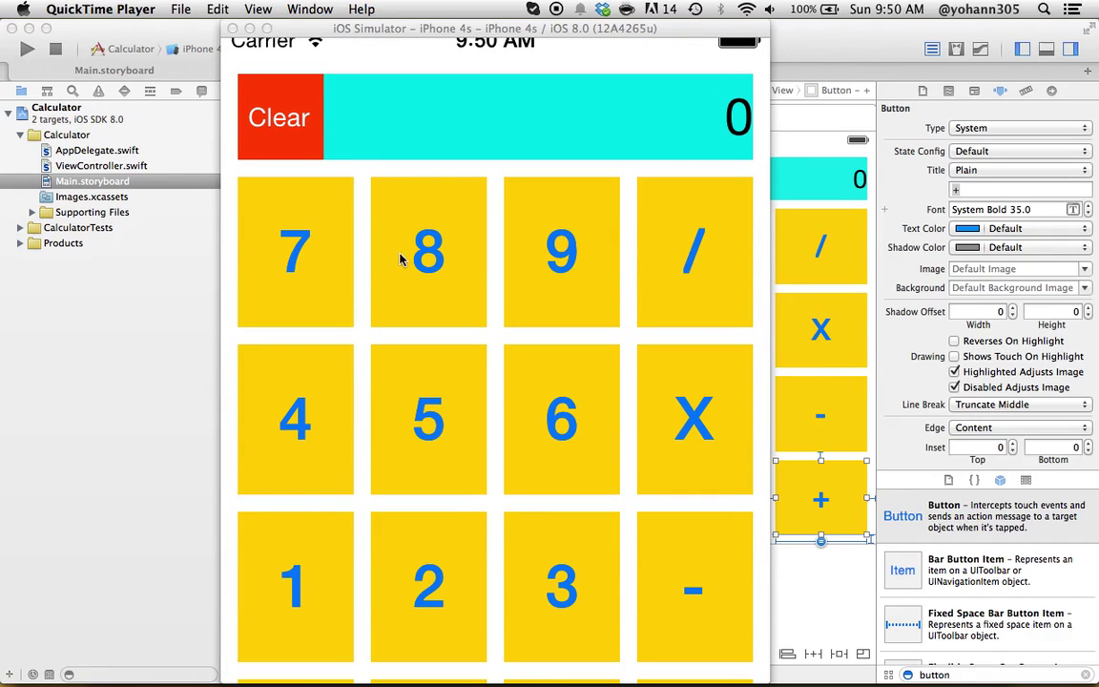
pyautogui.moveTo(371, 281)
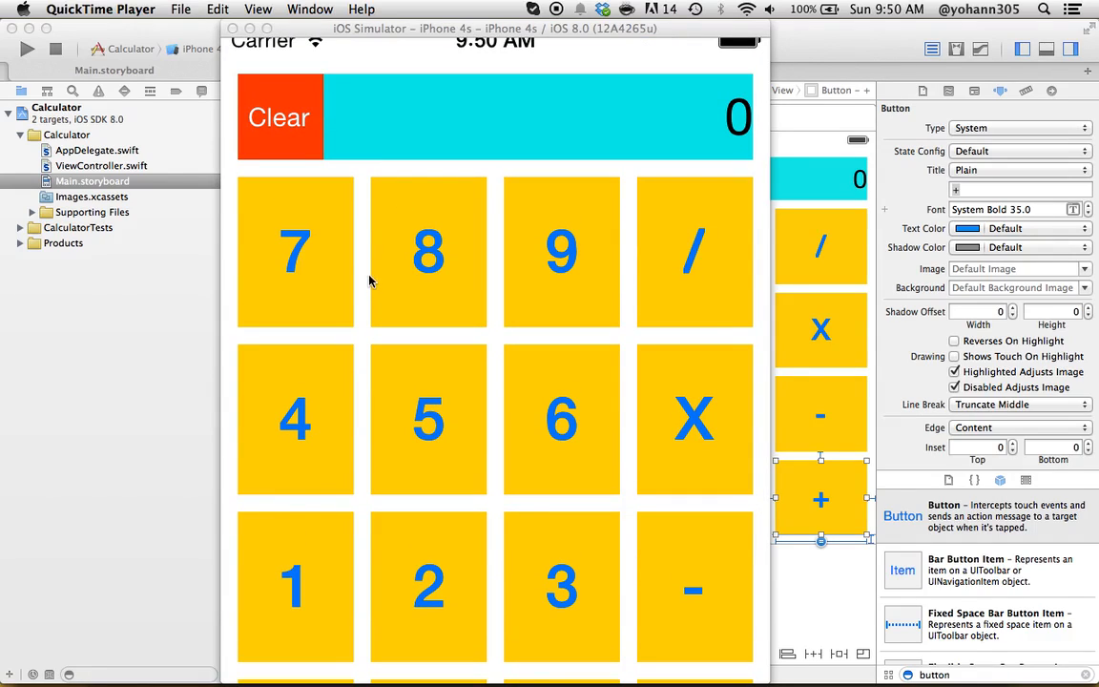
pyautogui.moveTo(325, 275)
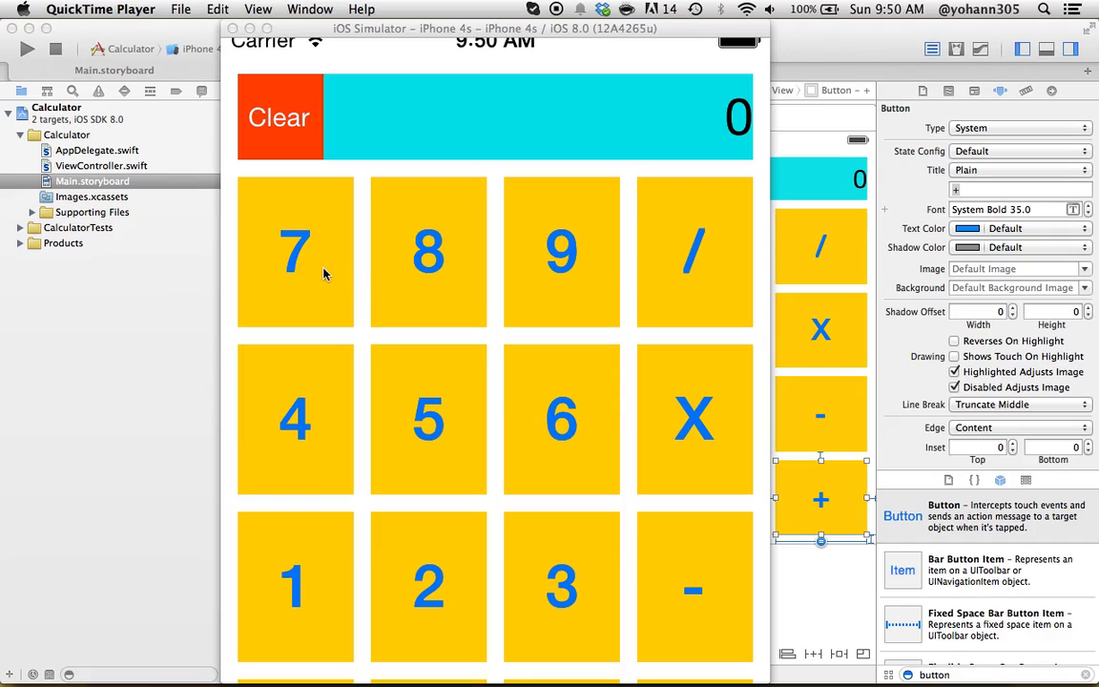
pyautogui.moveTo(362, 410)
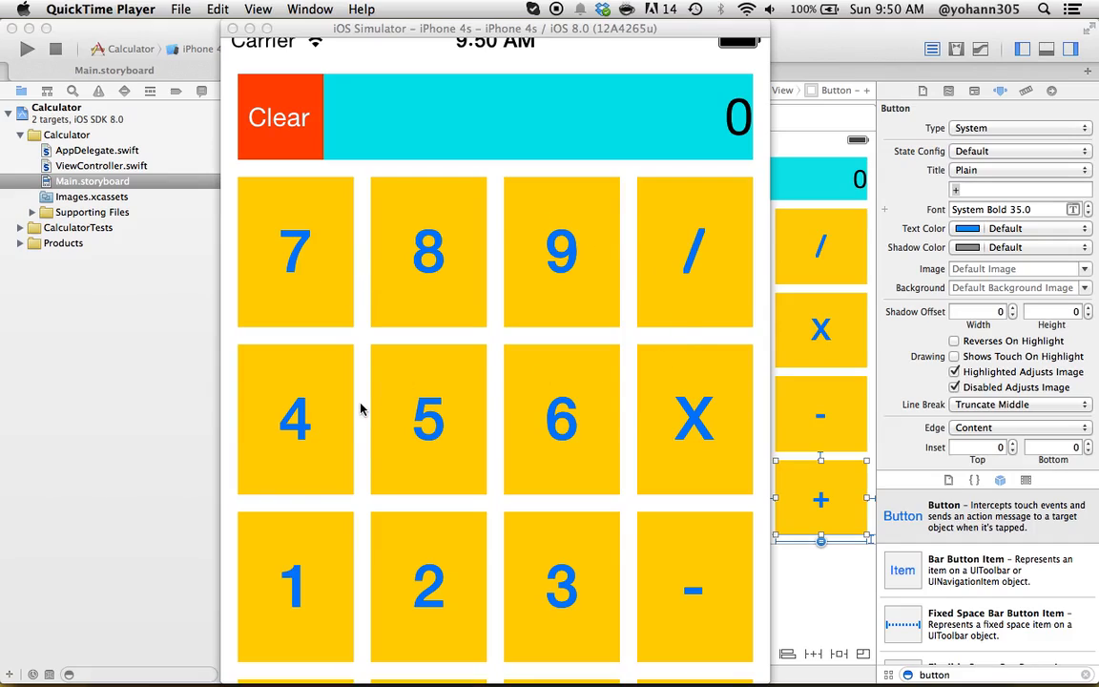
pyautogui.moveTo(562, 505)
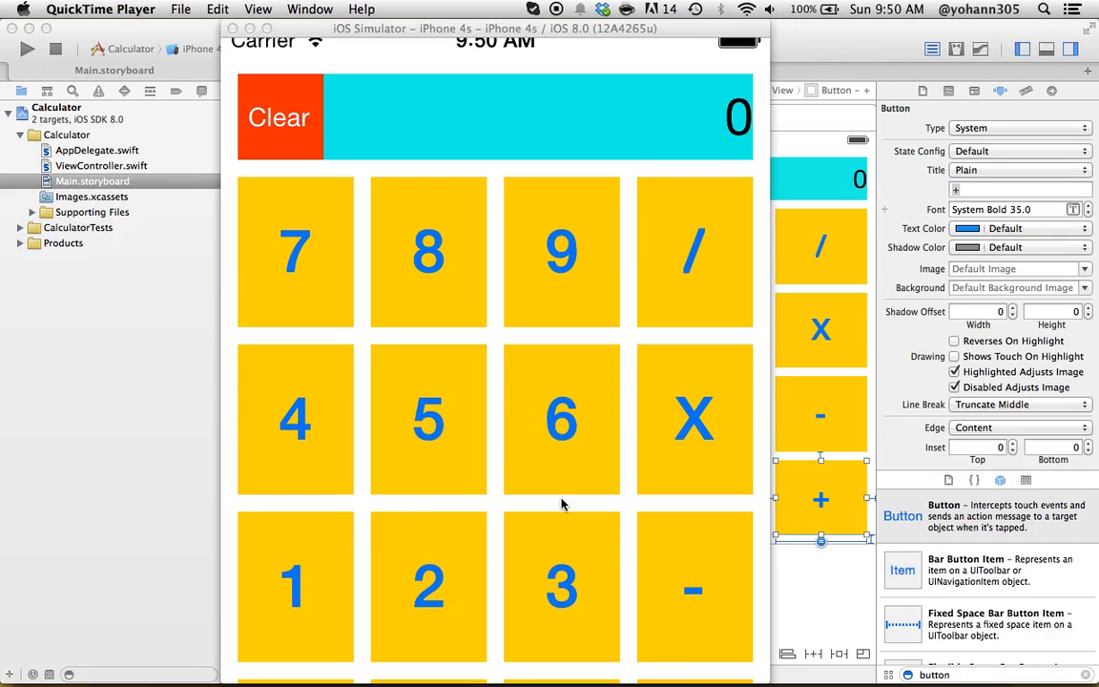
pyautogui.moveTo(658, 347)
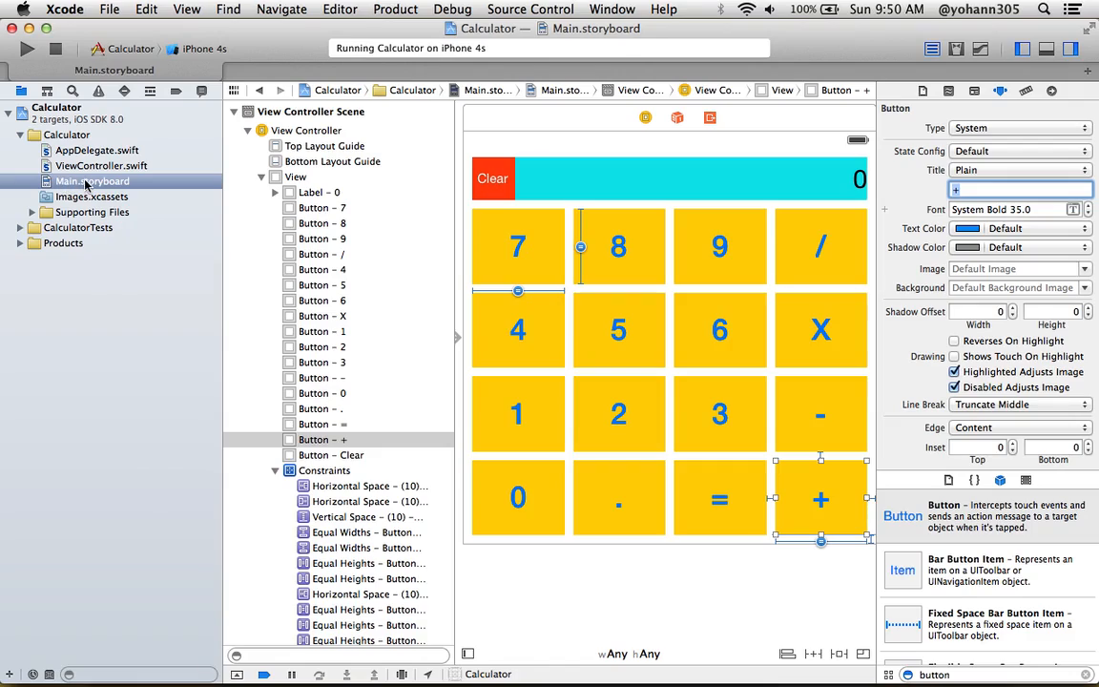
pyautogui.moveTo(518, 497)
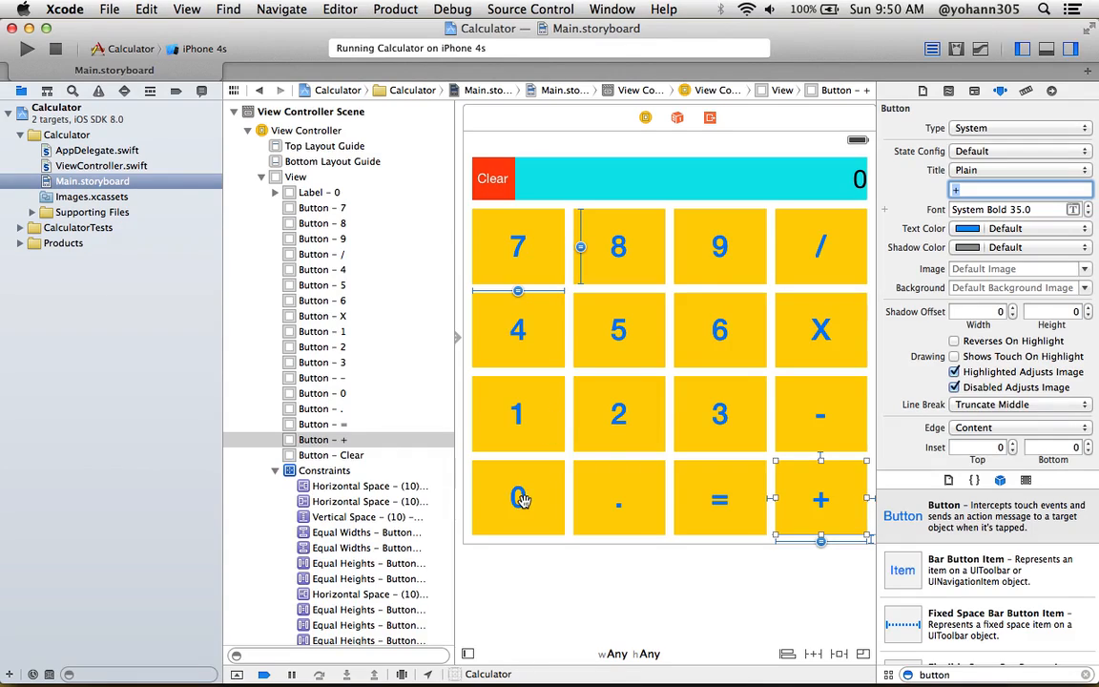
pyautogui.moveTo(551, 468)
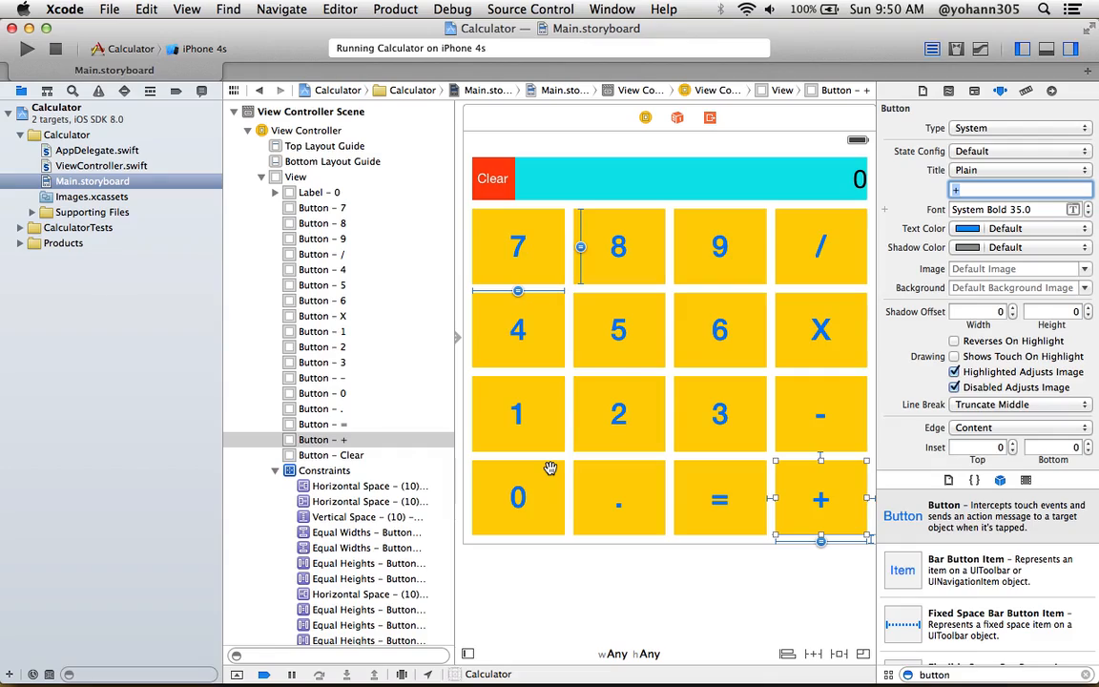
pyautogui.click(518, 497)
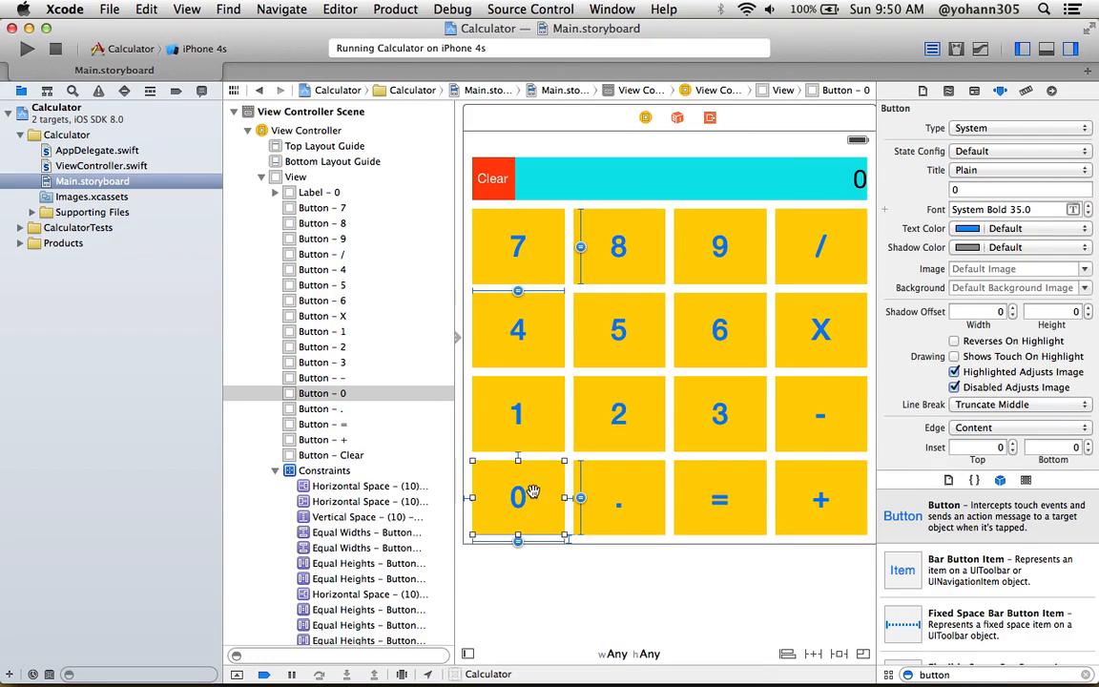
pyautogui.moveTo(1017, 102)
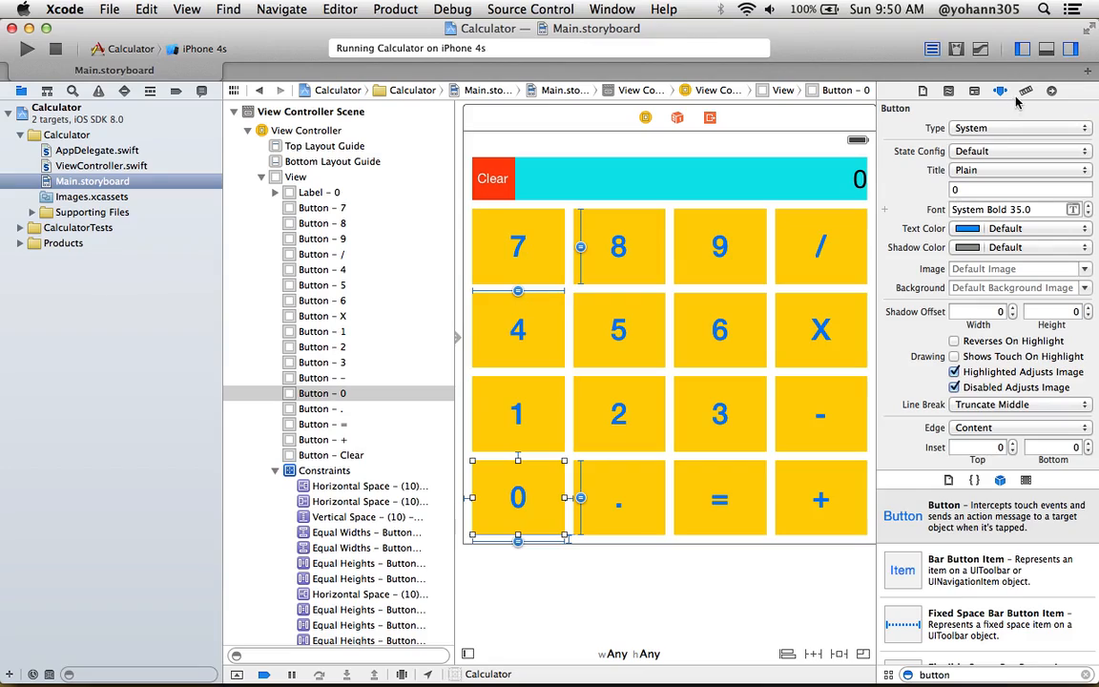
pyautogui.moveTo(1025, 91)
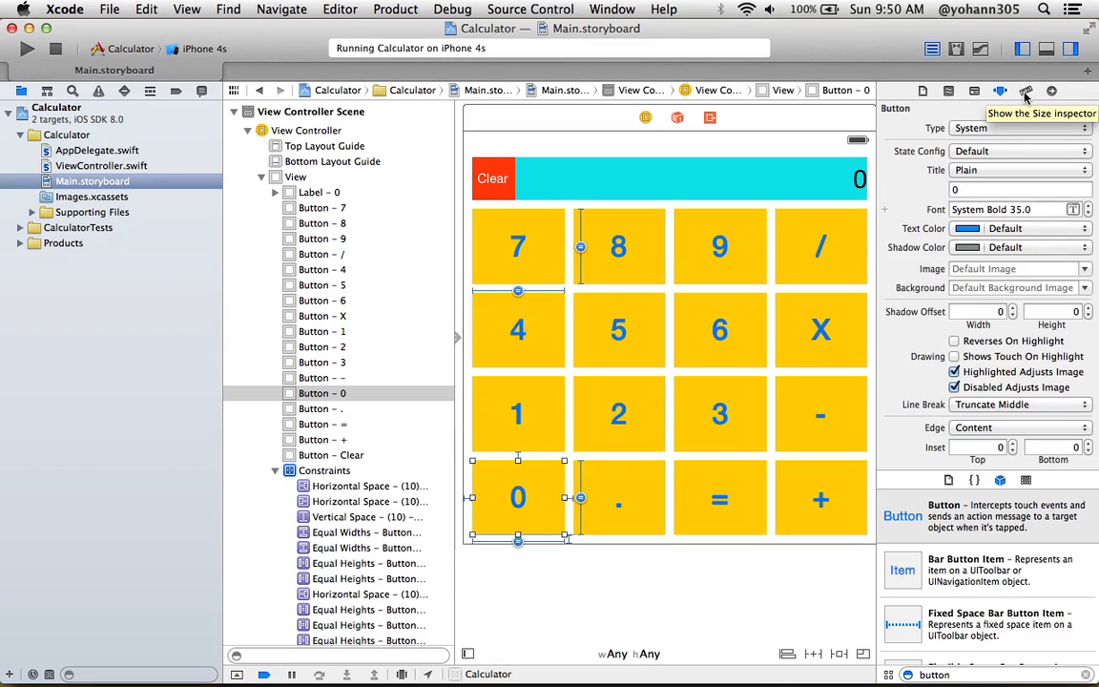
pyautogui.moveTo(1000, 90)
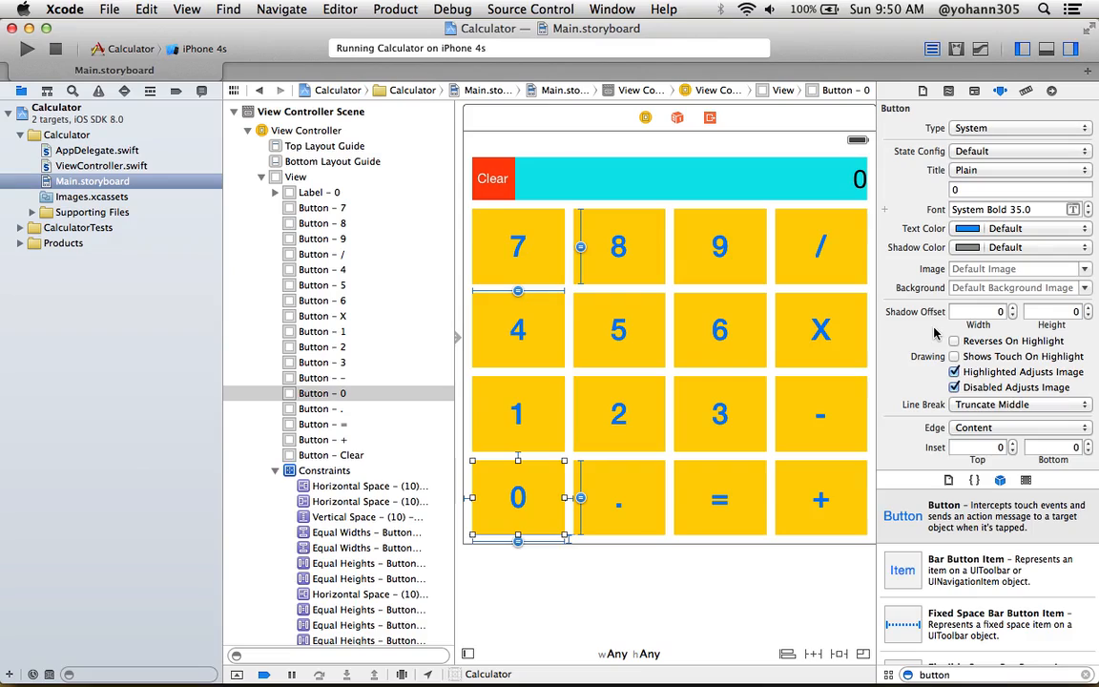
# - Confirm the 0 button's Tag is 0 in the View section, then select the 1 button
pyautogui.scroll(-3)
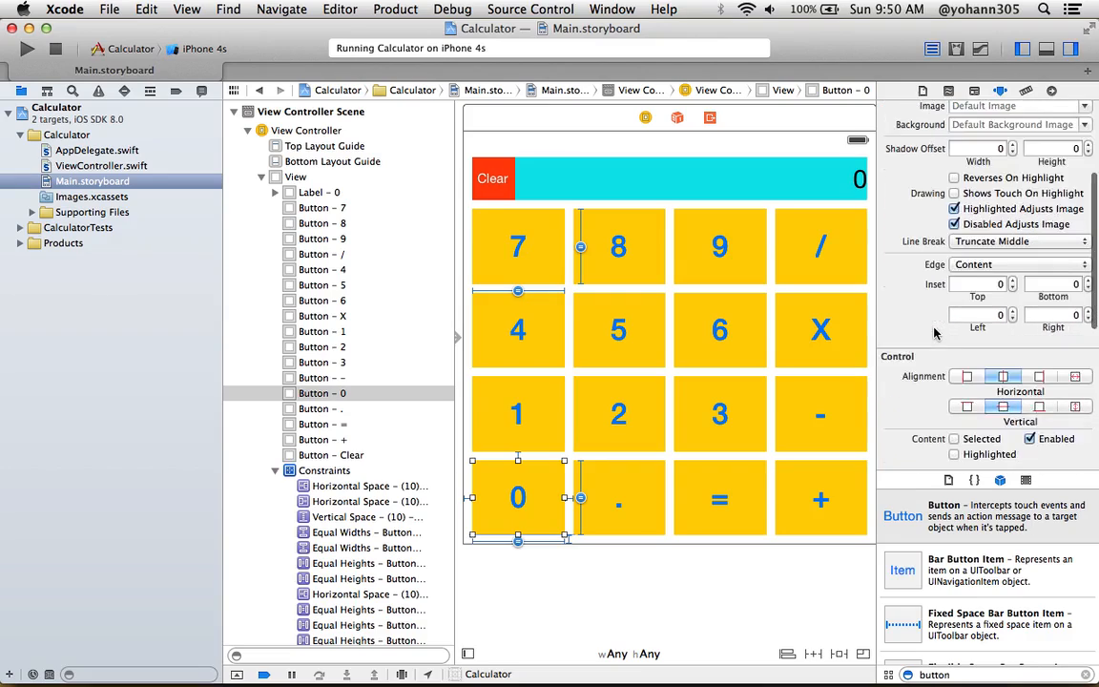
pyautogui.scroll(-3)
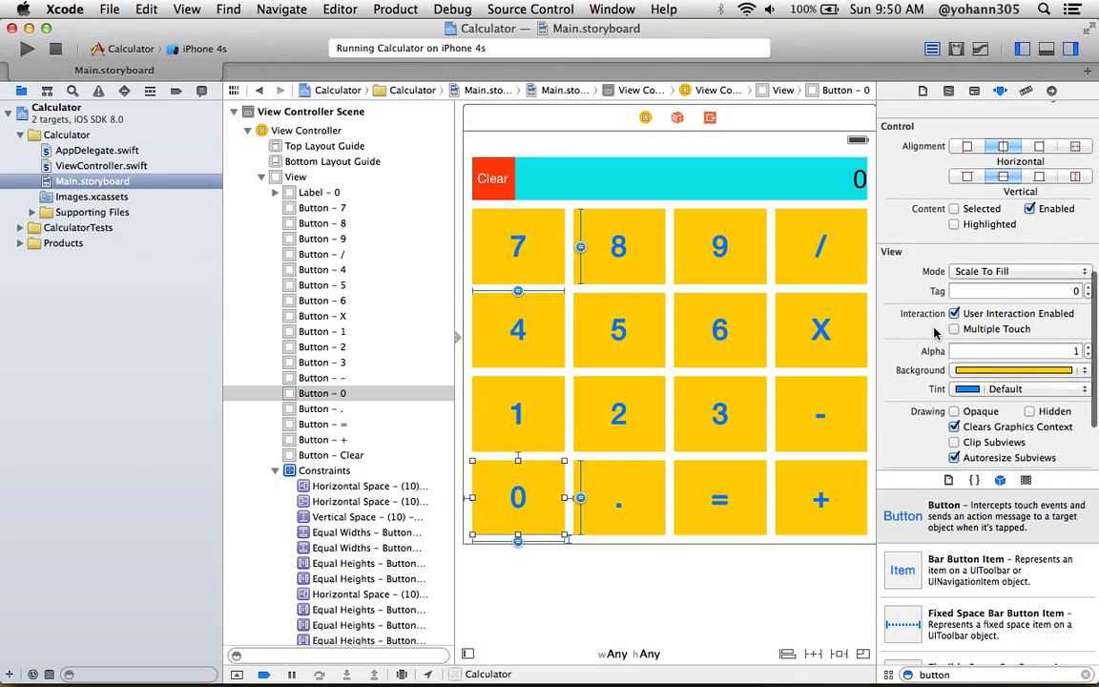
pyautogui.scroll(-3)
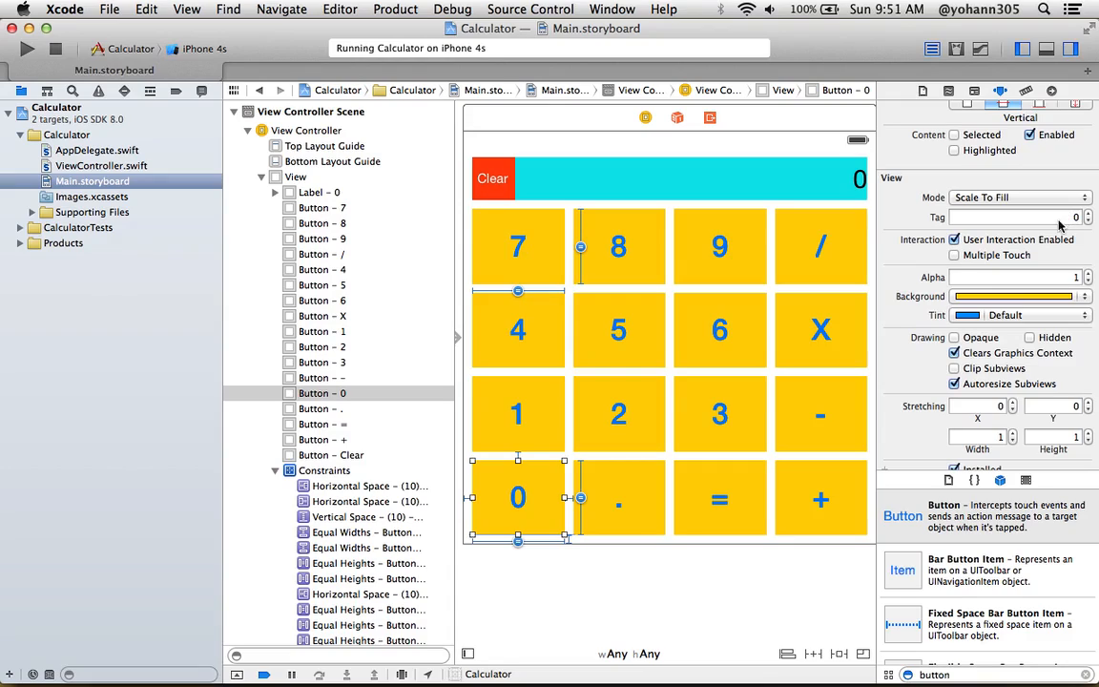
pyautogui.click(518, 413)
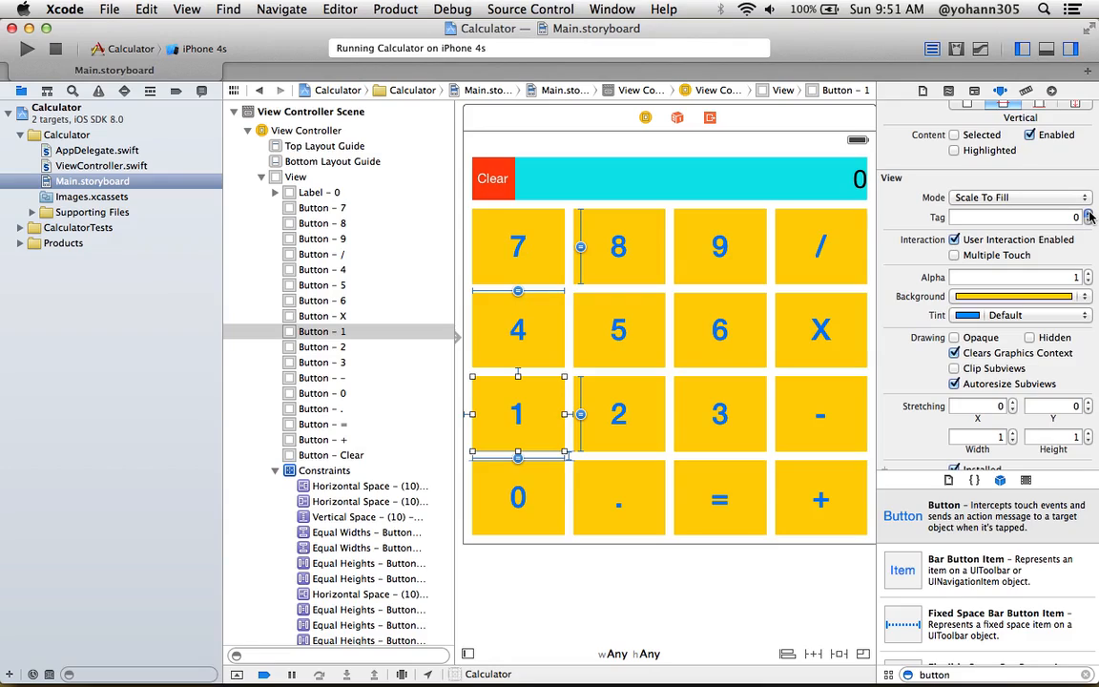
# - Set the 1 button's Tag to 1, then tag the following digit buttons through 7
pyautogui.click(1087, 212)
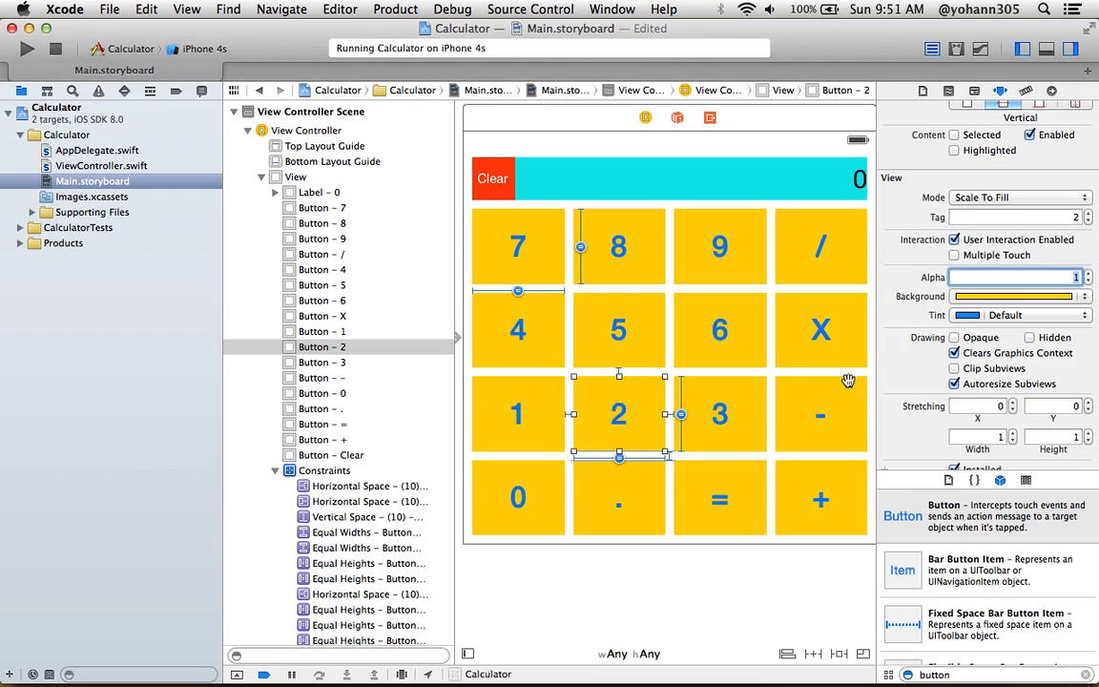
pyautogui.click(720, 414)
pyautogui.write('4')
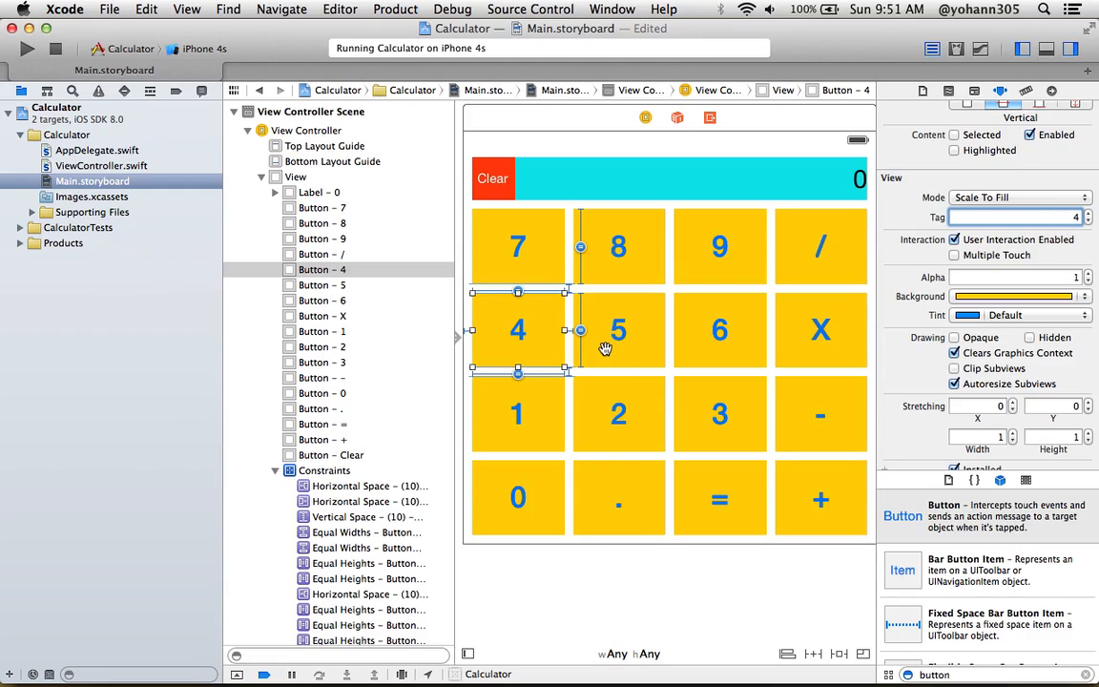
pyautogui.click(617, 330)
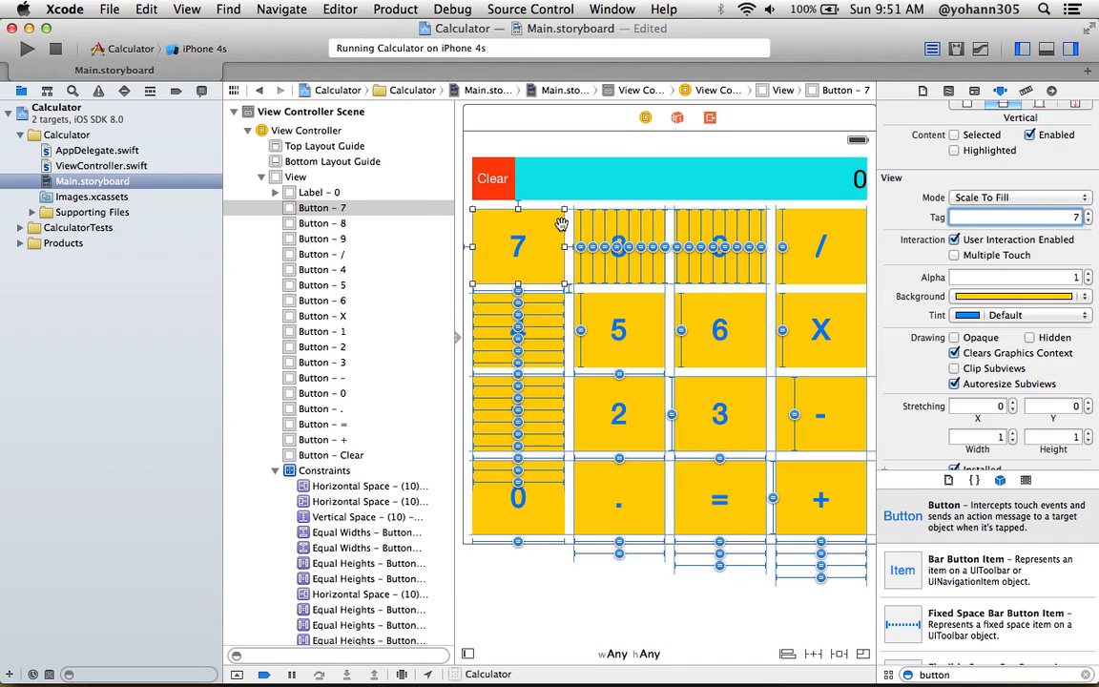
# - Set the 8 button's Tag field to 8, then select the 9 button
pyautogui.click(619, 246)
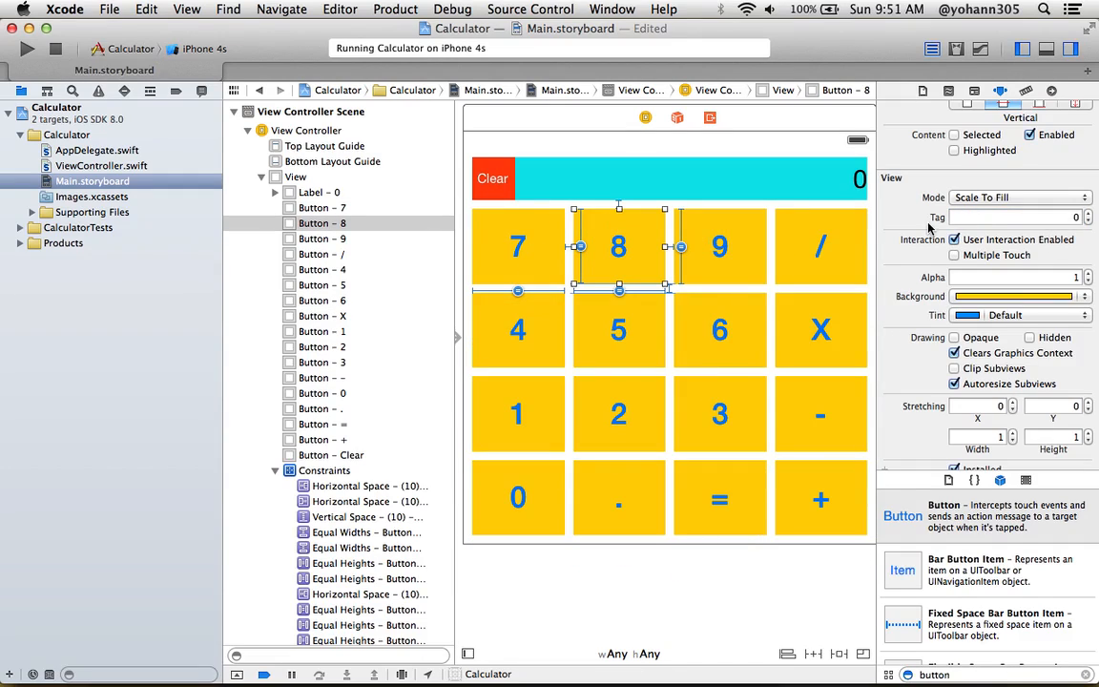
pyautogui.click(1016, 217)
pyautogui.write('8')
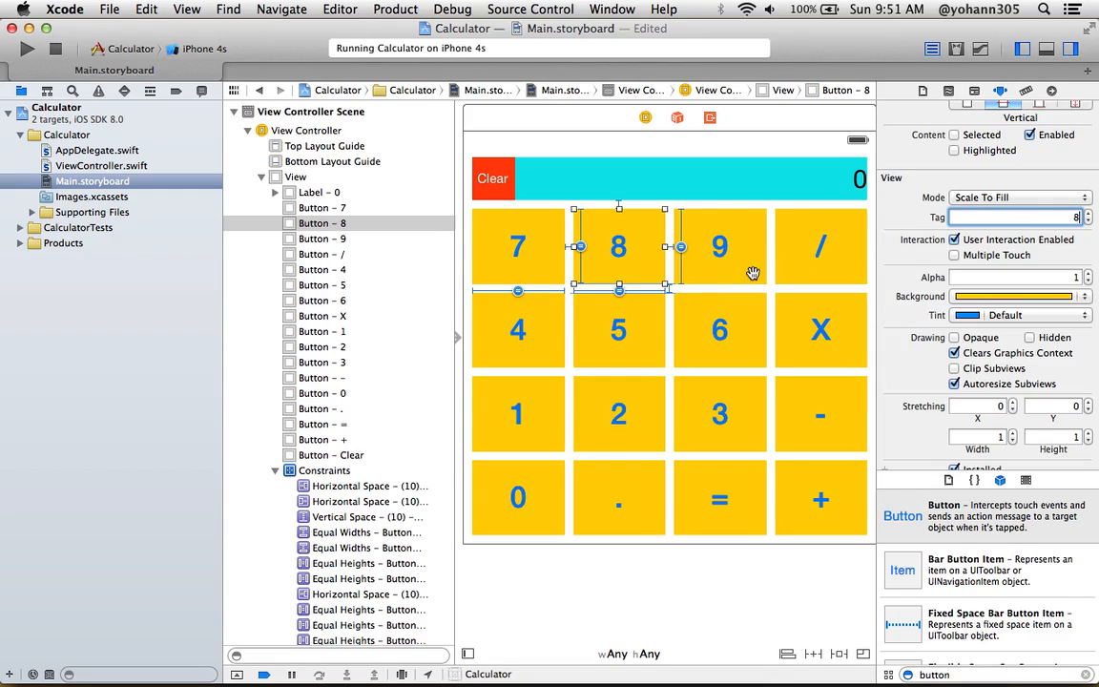
pyautogui.click(720, 246)
pyautogui.write('9')
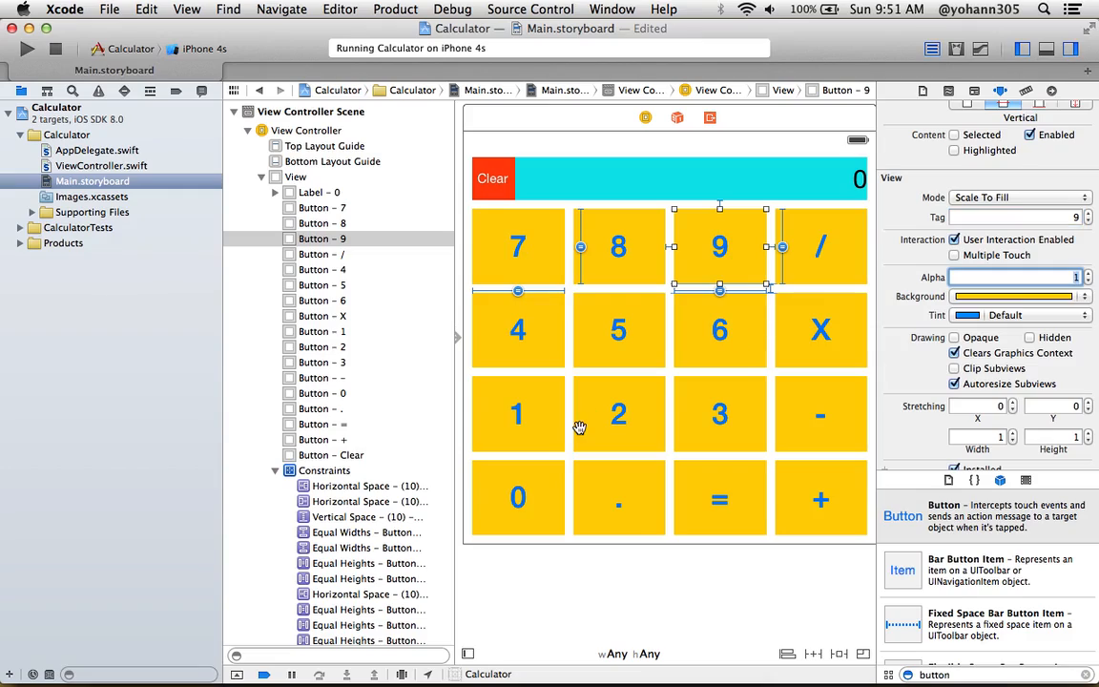
pyautogui.moveTo(661, 260)
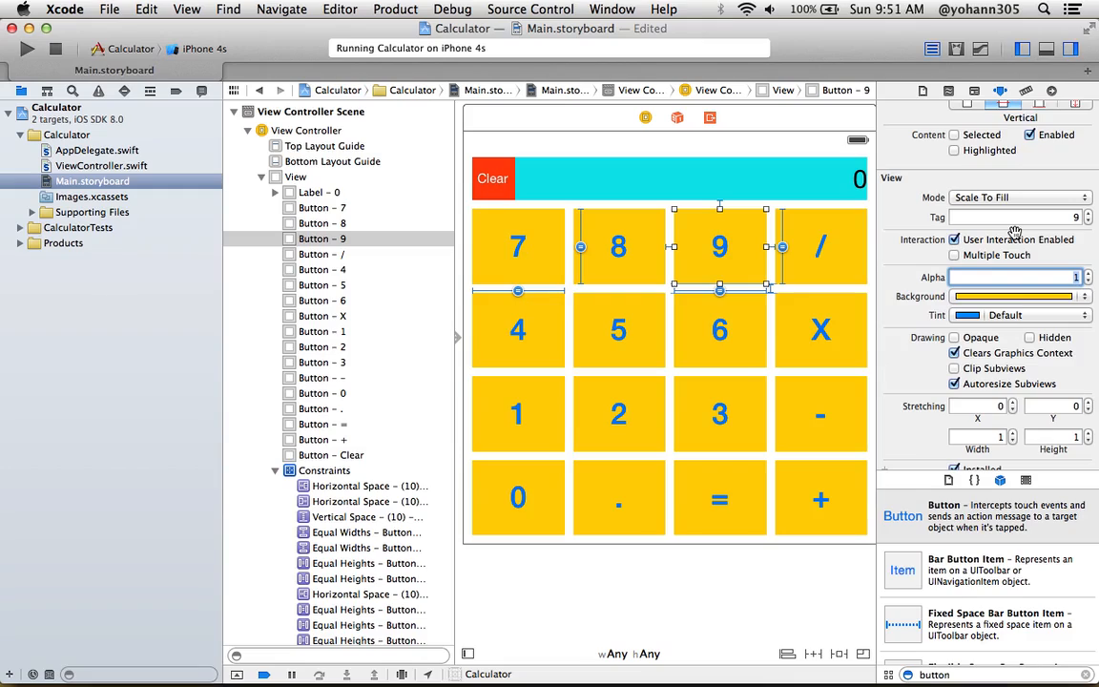
pyautogui.moveTo(993, 240)
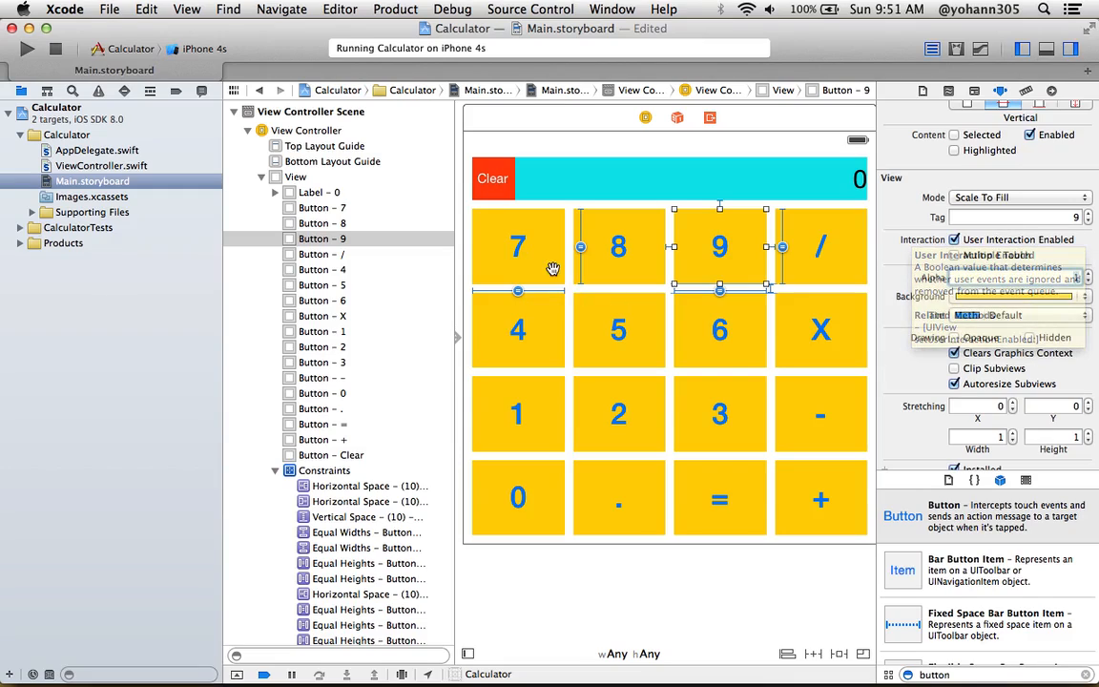
pyautogui.moveTo(569, 258)
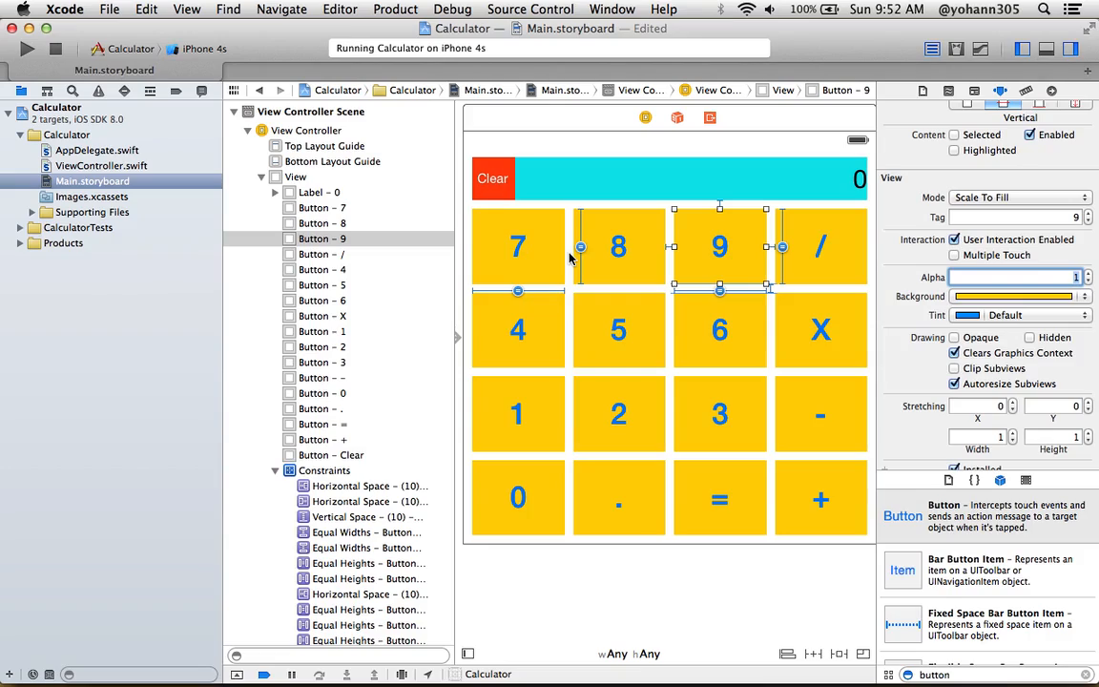